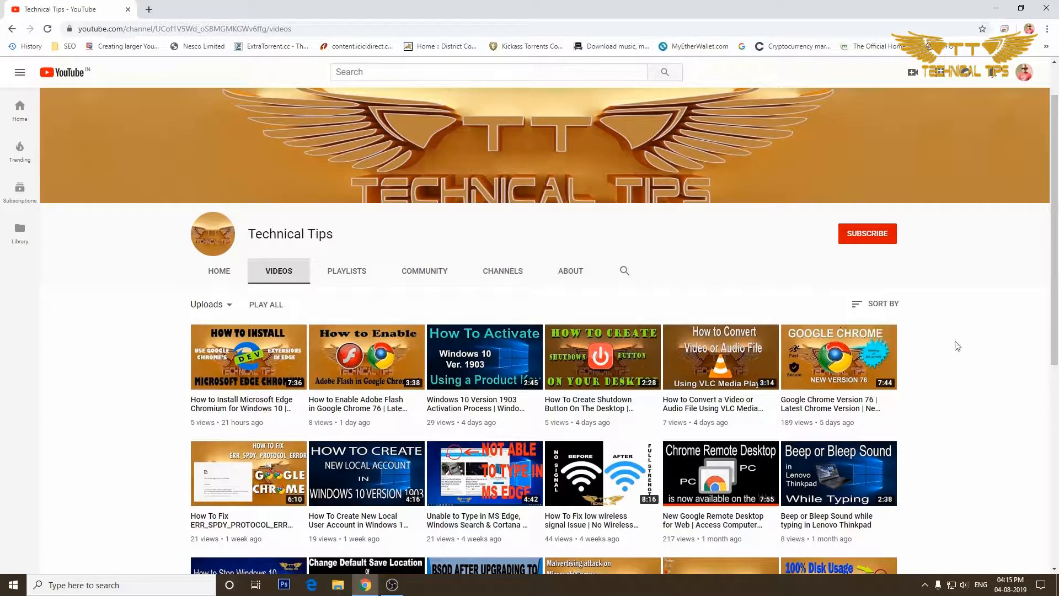
mouse_move(868, 240)
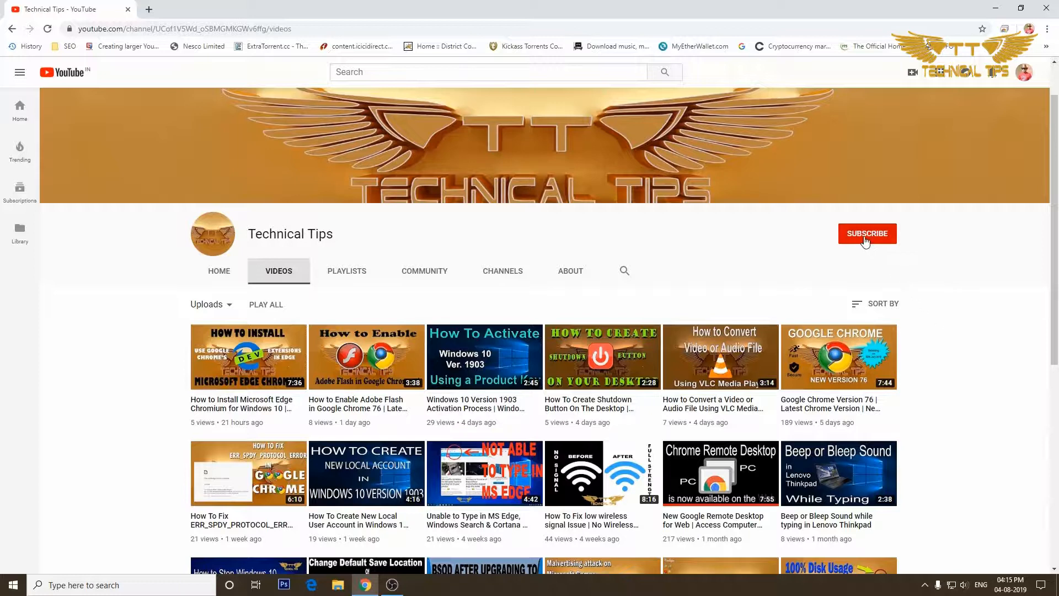
Subscribe to the Technical Tips channel on YouTube
left_click(868, 232)
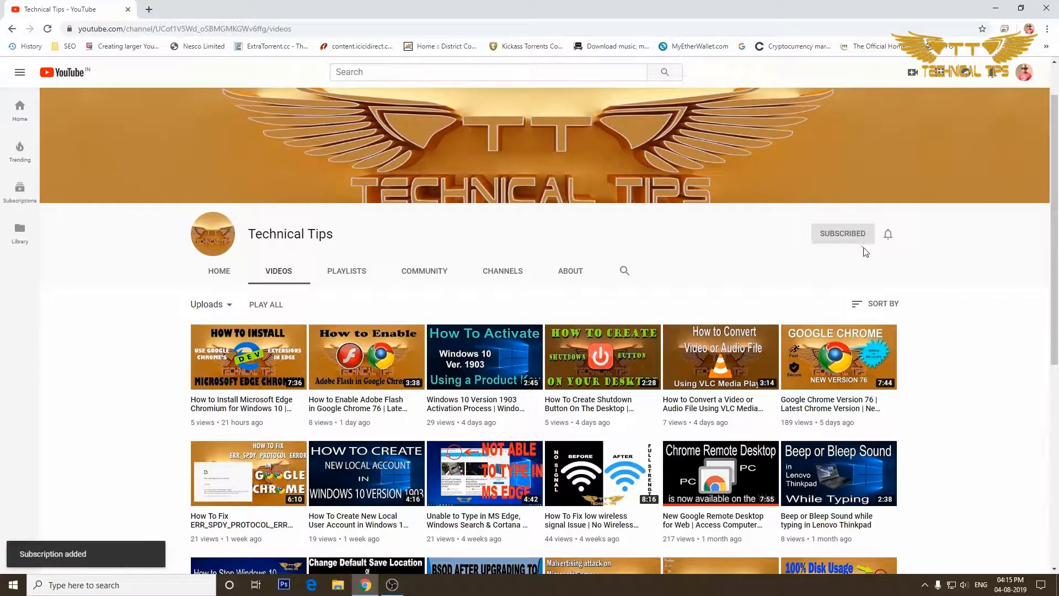
mouse_move(892, 251)
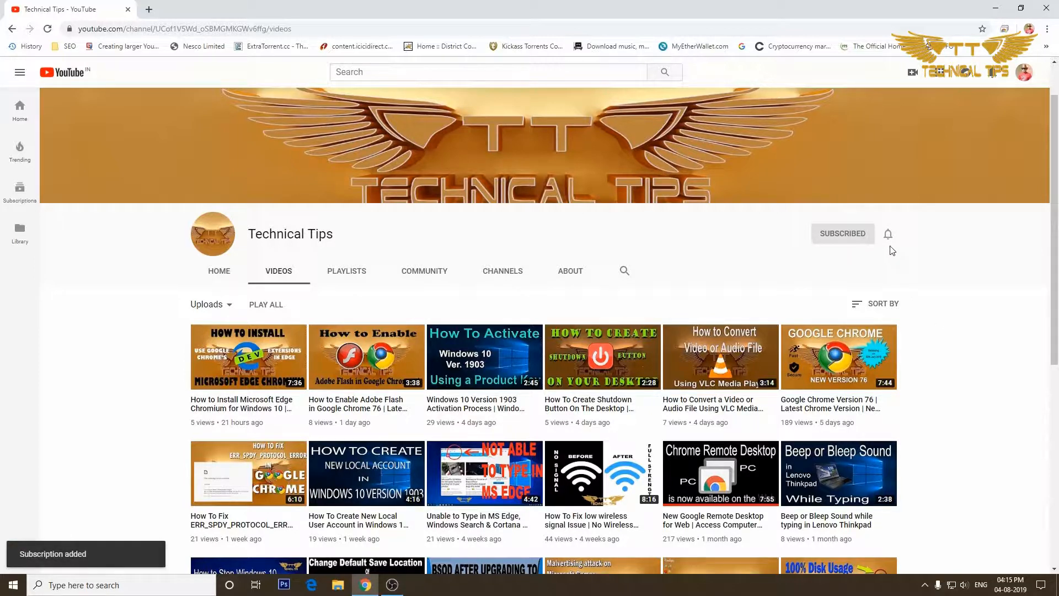
mouse_move(888, 234)
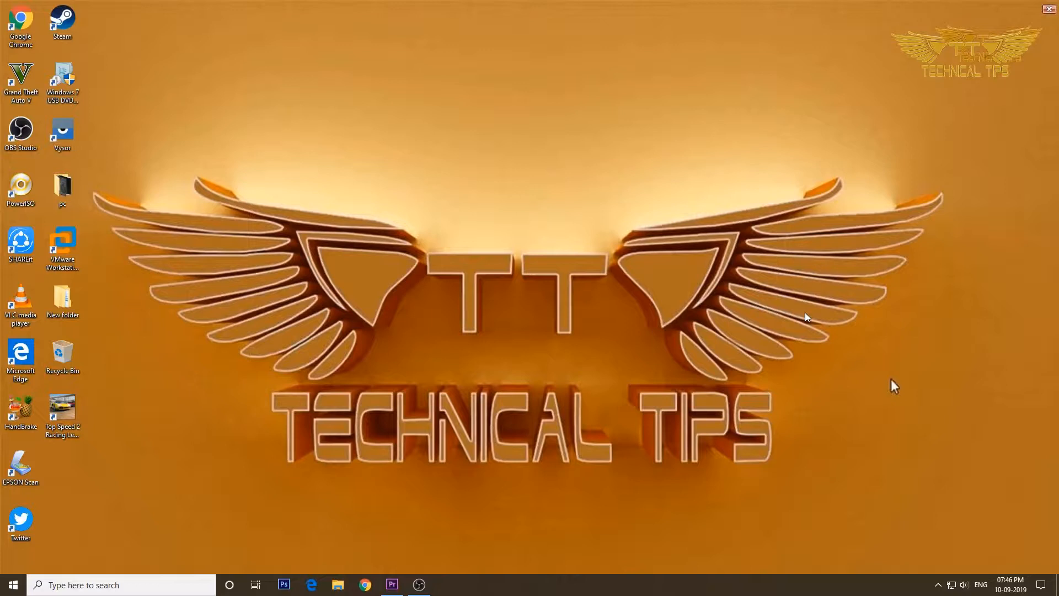
mouse_move(721, 390)
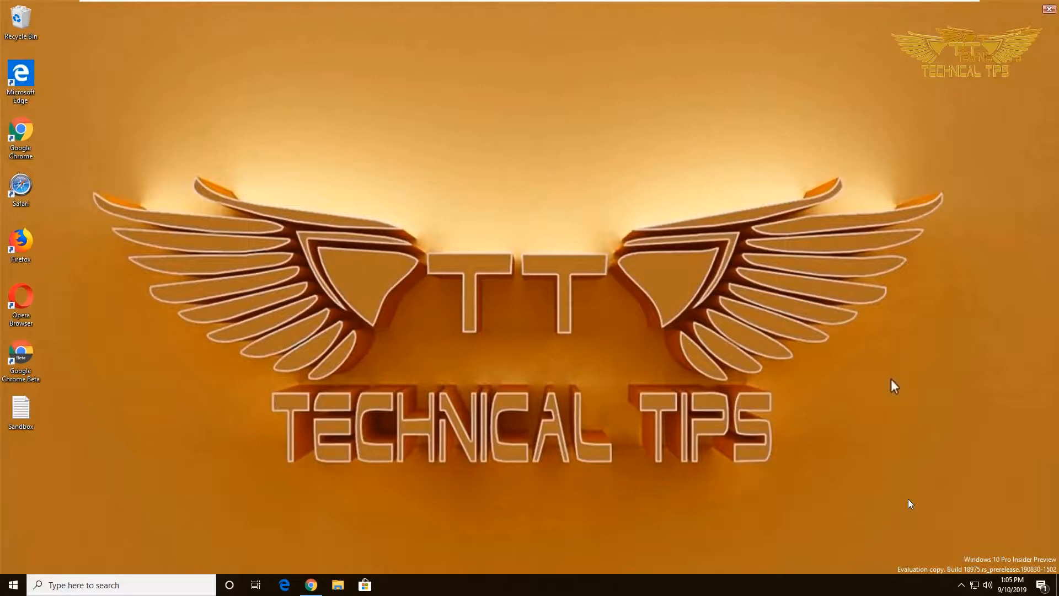
mouse_move(598, 568)
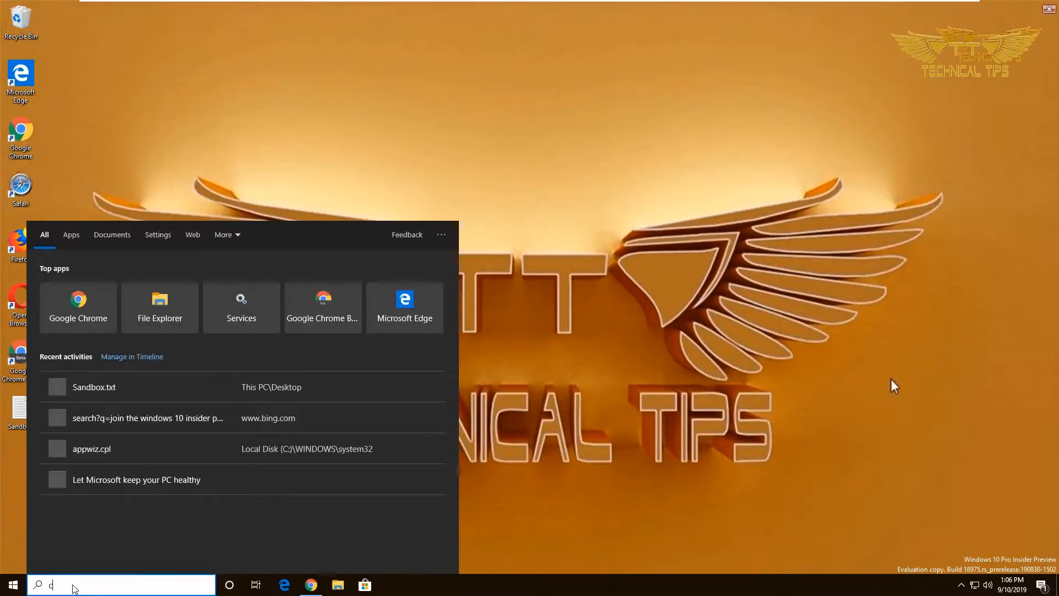
Find Control Panel from the taskbar, view all items as Large icons, and go into Programs and Features
type("control Panel")
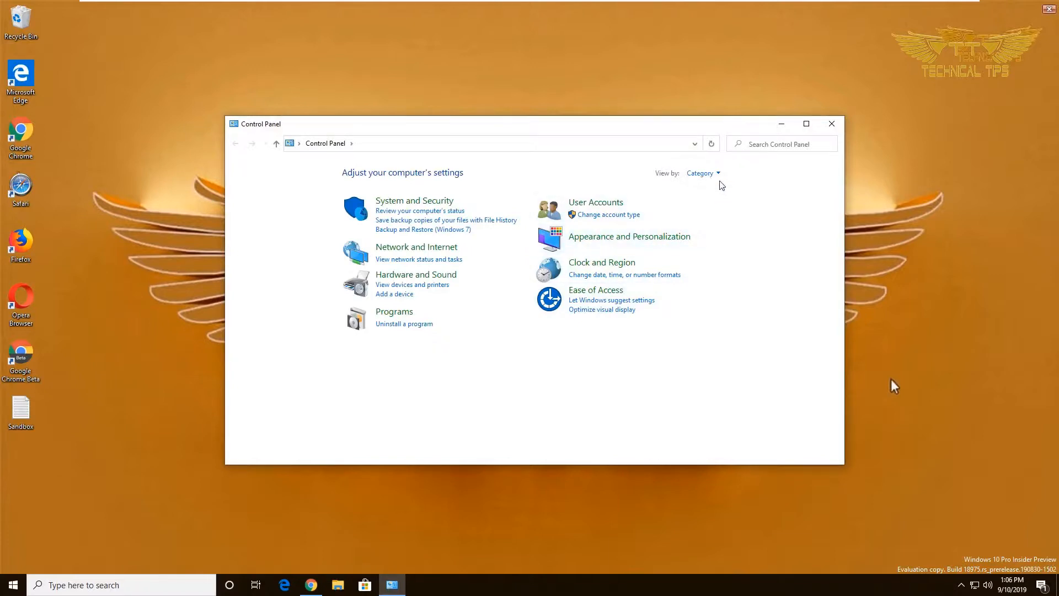
mouse_move(703, 174)
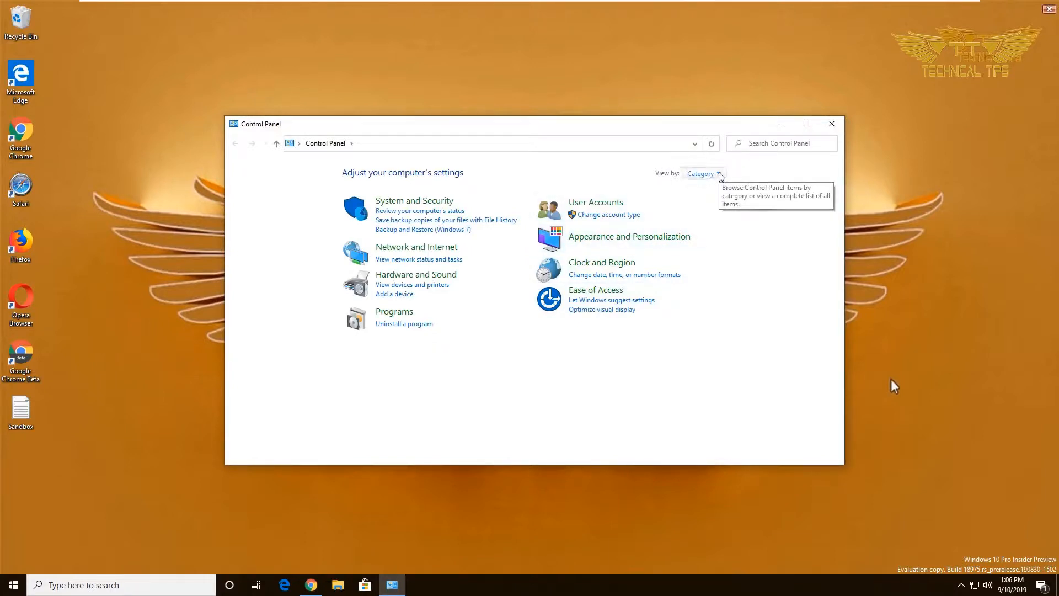
left_click(703, 174)
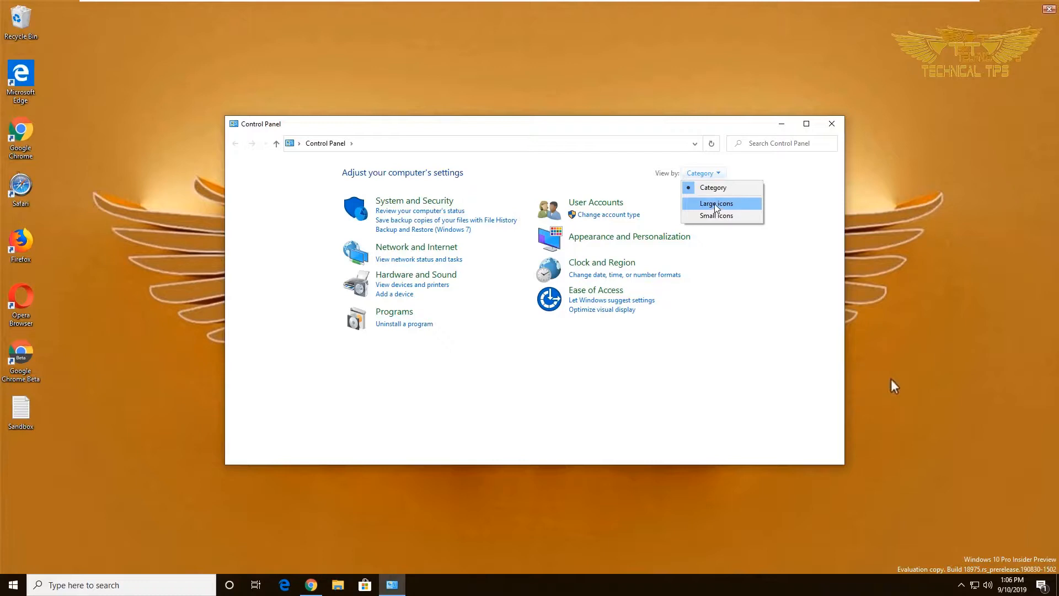
left_click(714, 203)
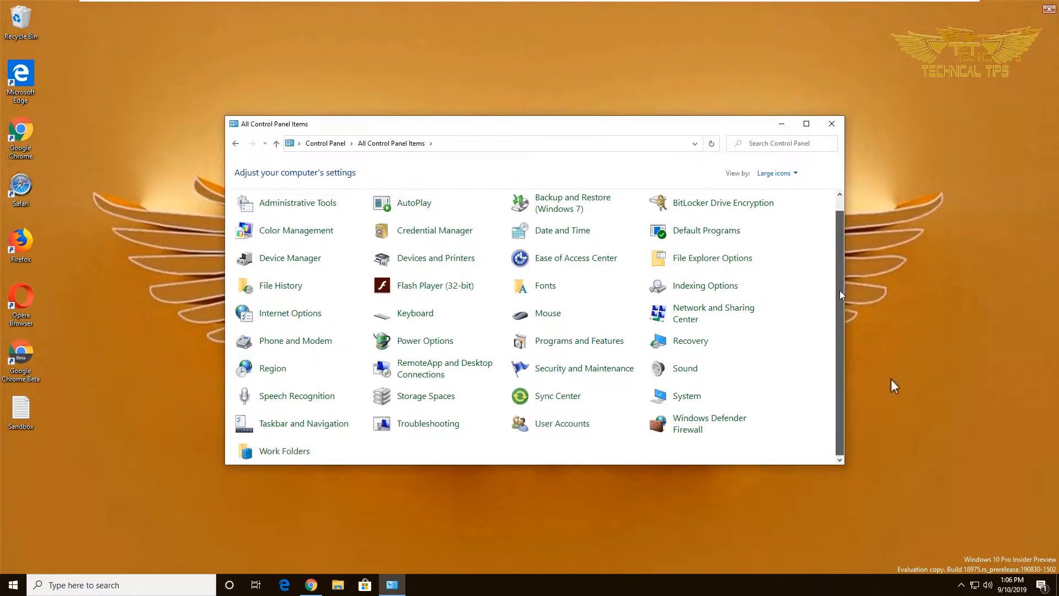
mouse_move(580, 341)
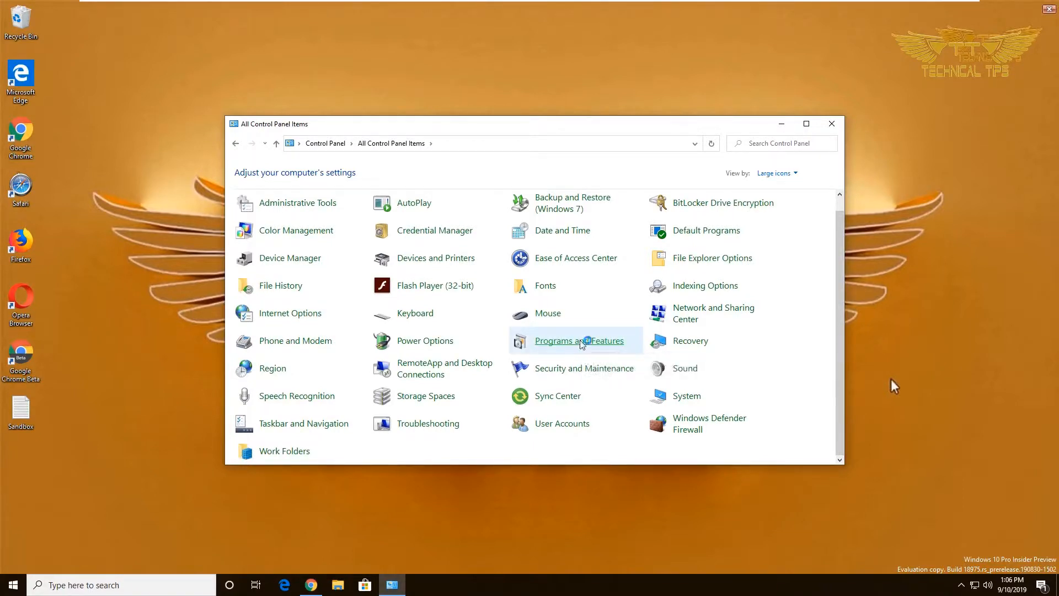
left_click(575, 341)
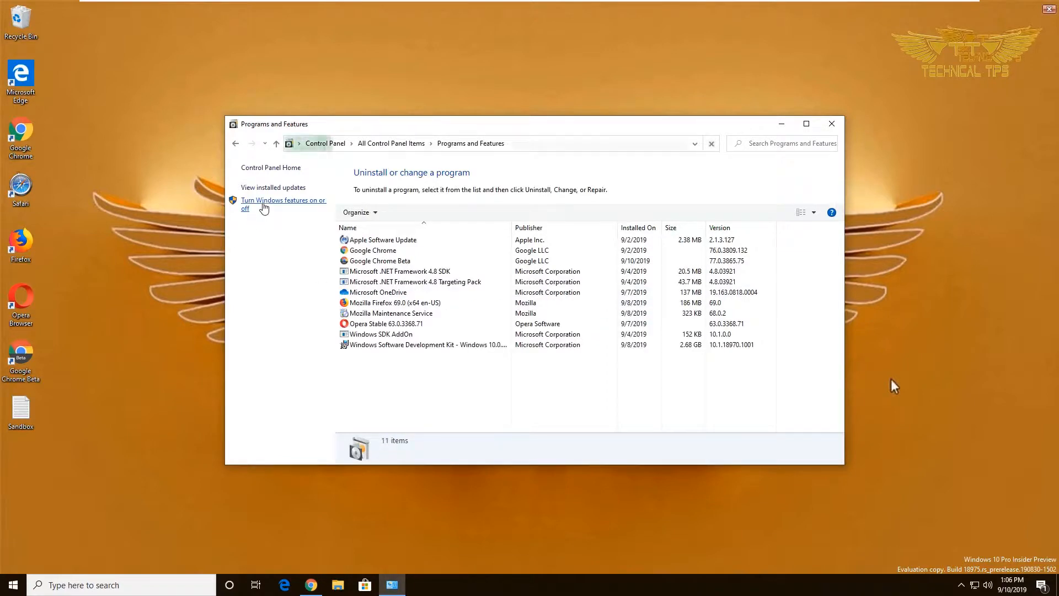
Review the optional Windows Features list, see Windows Sandbox unavailable, then close Programs and Features
left_click(711, 144)
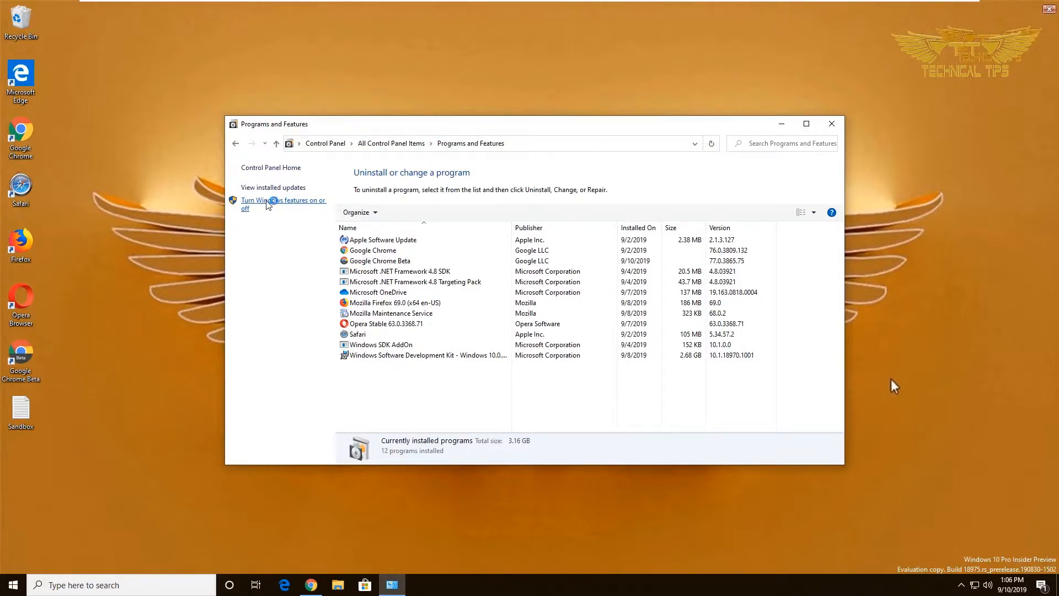
left_click(282, 203)
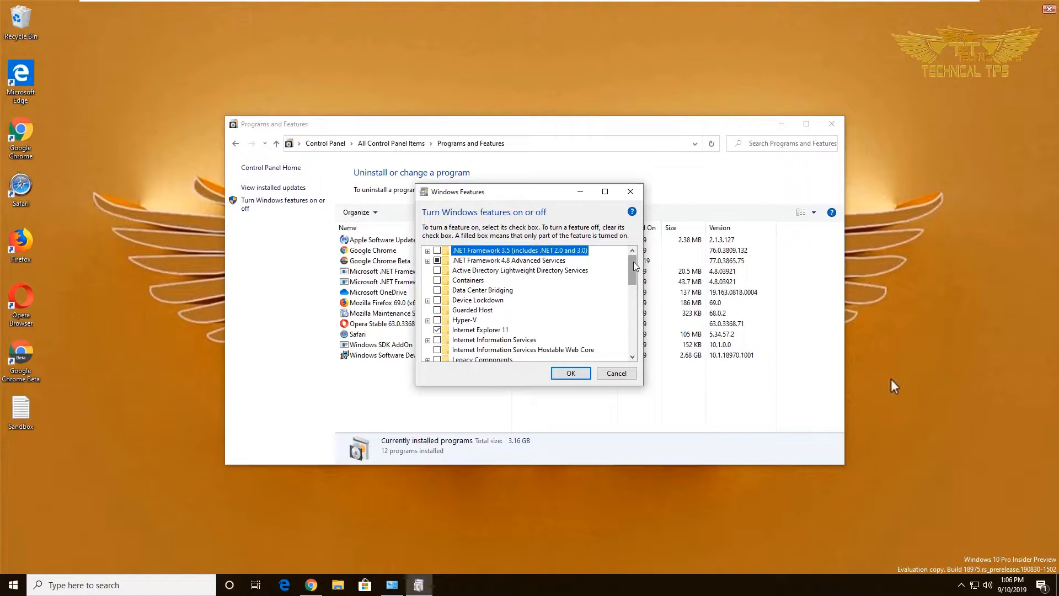
scroll("down", 3)
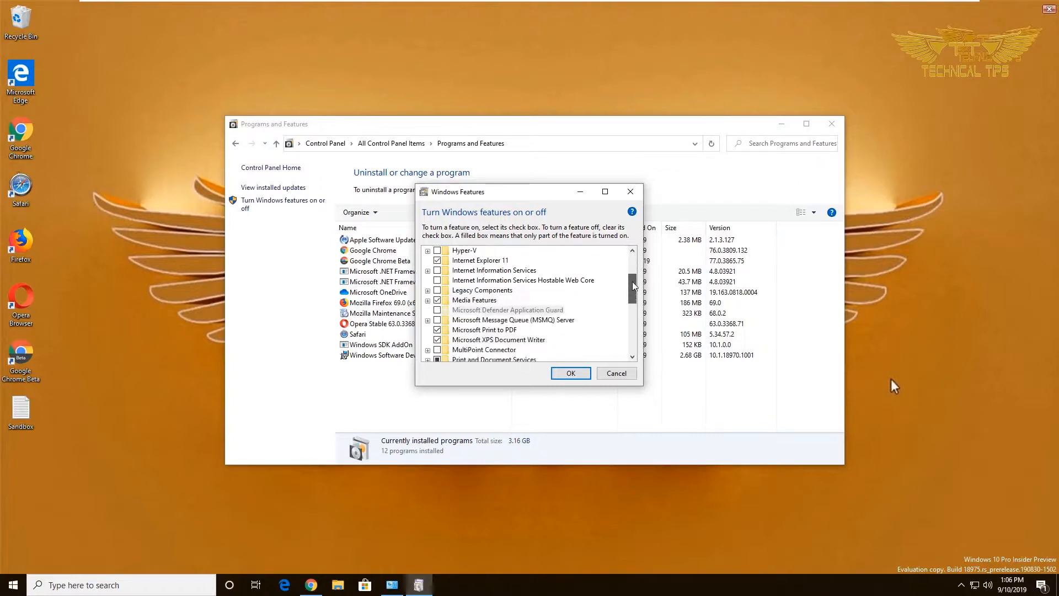
scroll("down", 3)
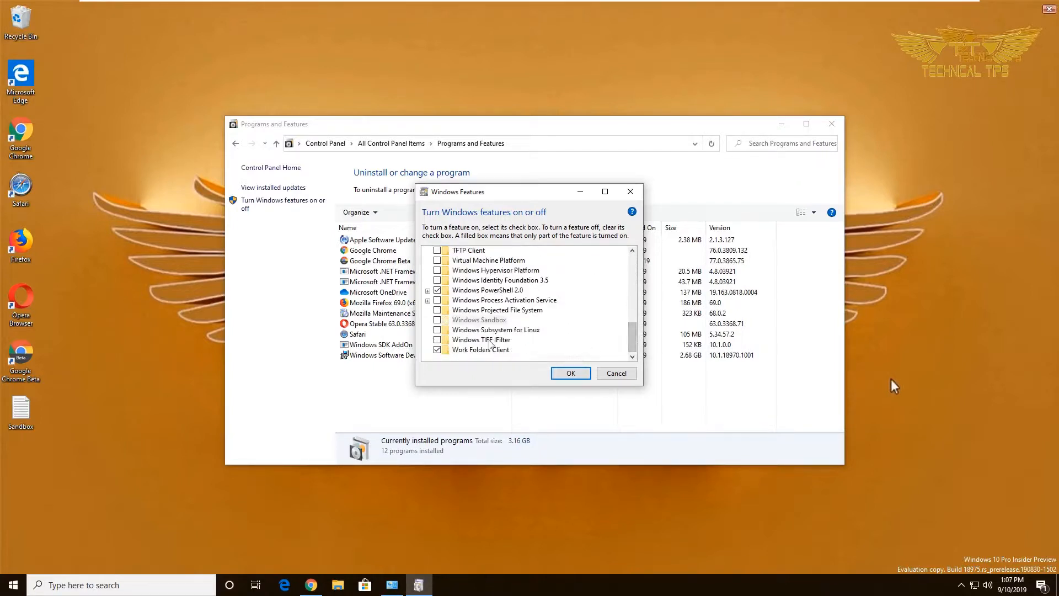
mouse_move(478, 321)
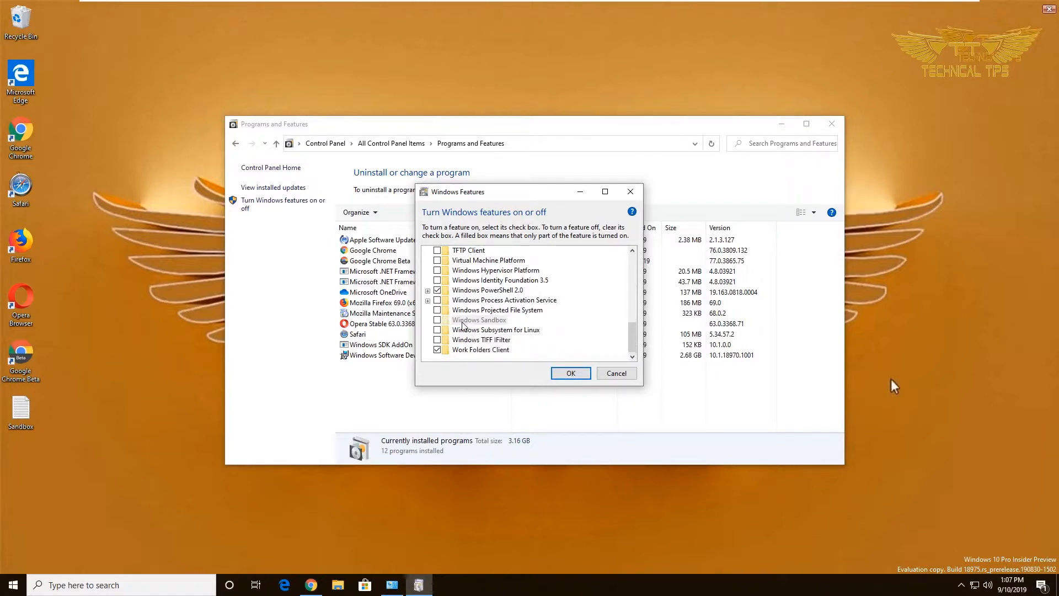
mouse_move(493, 324)
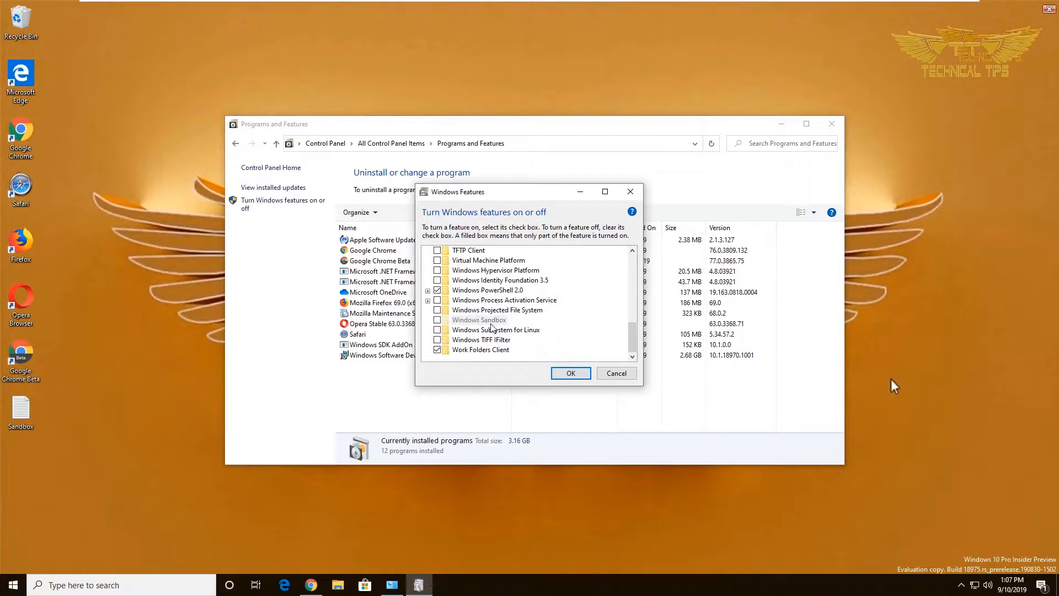
mouse_move(493, 327)
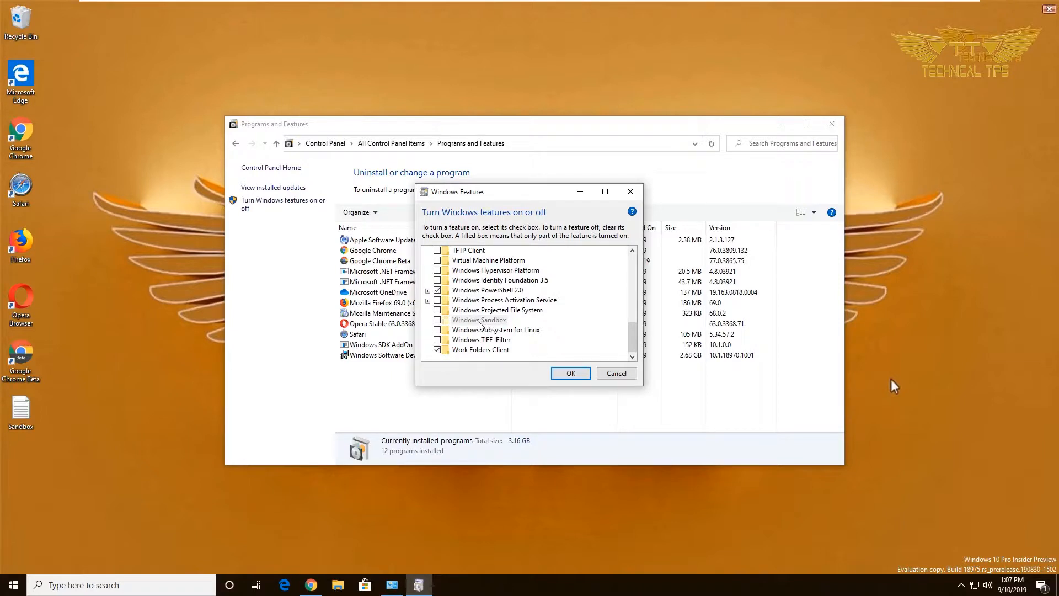
mouse_move(620, 388)
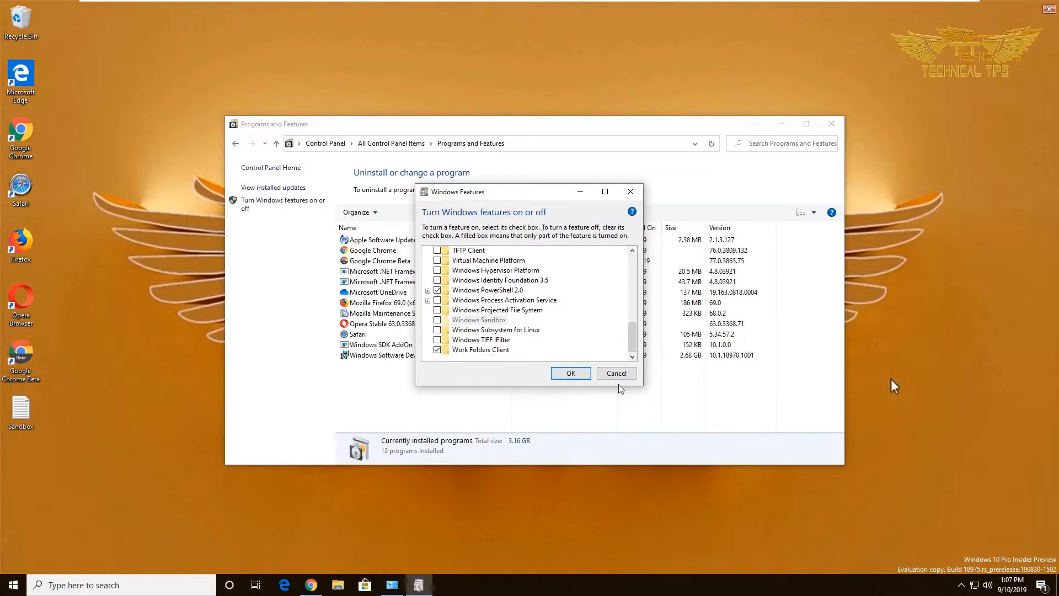
mouse_move(615, 373)
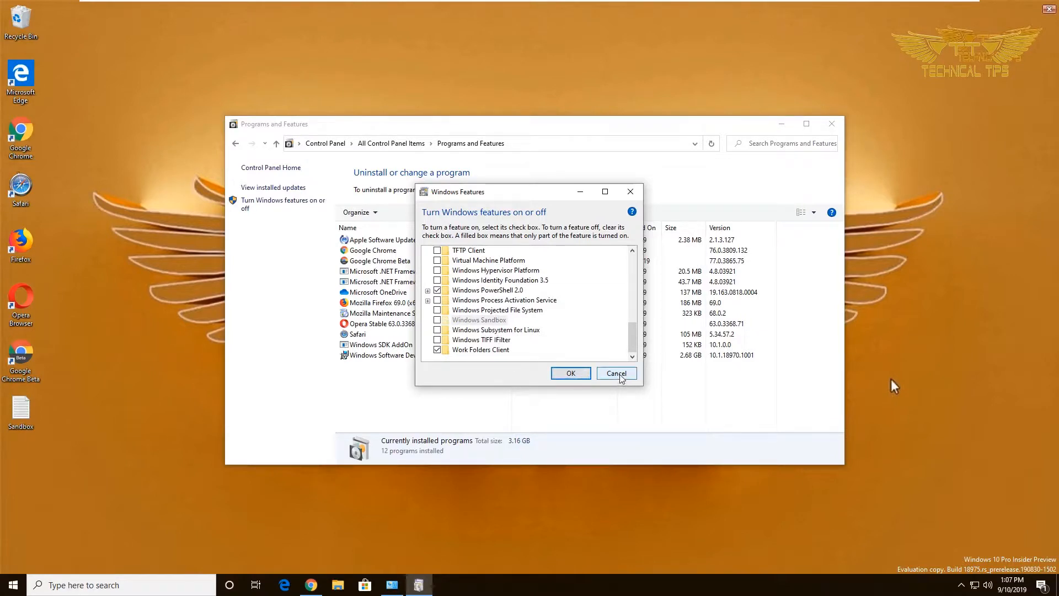
left_click(616, 373)
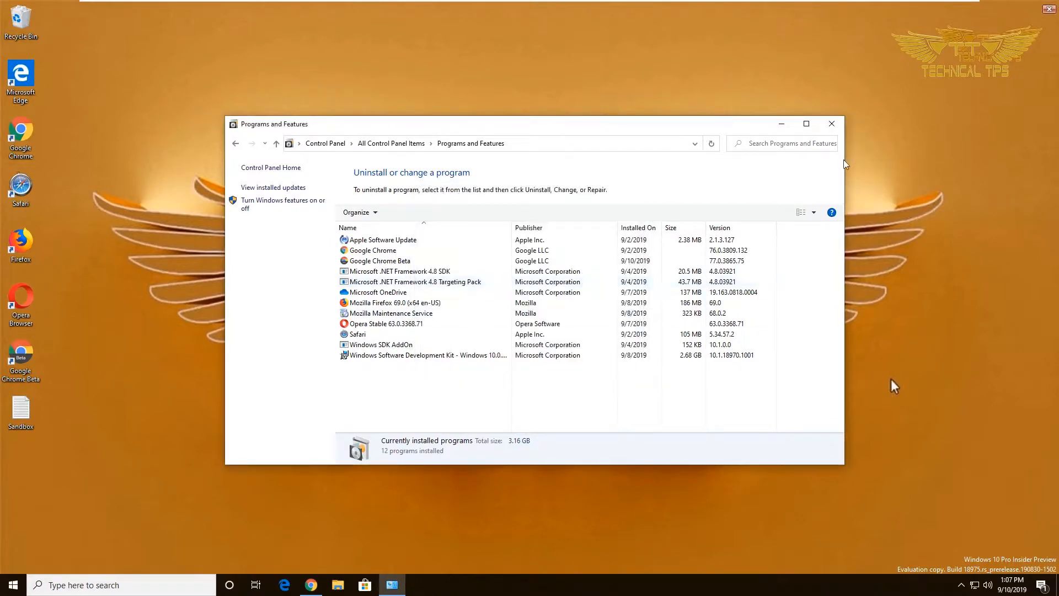
mouse_move(832, 123)
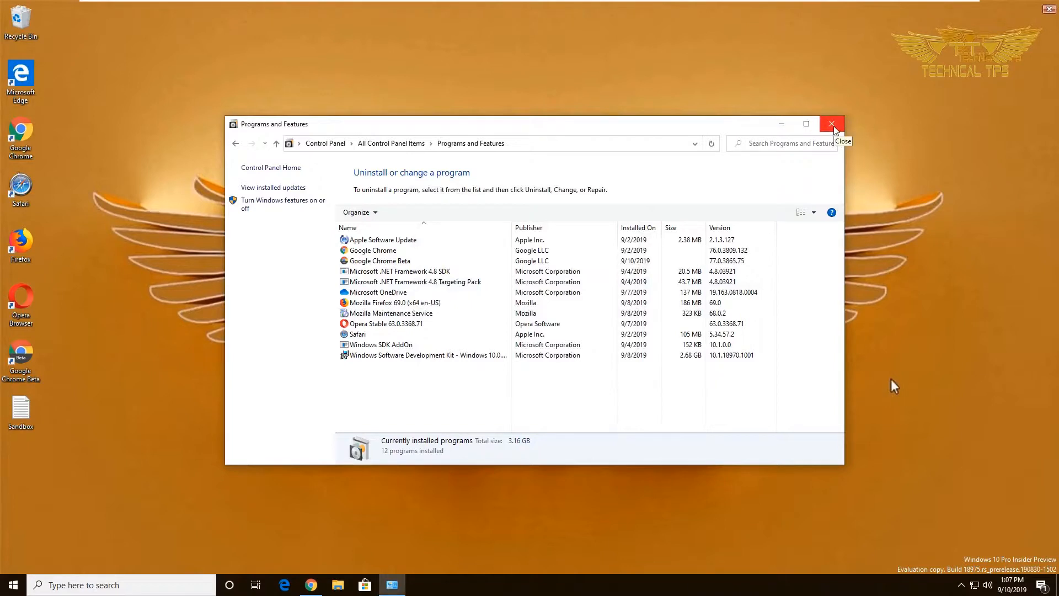
left_click(832, 123)
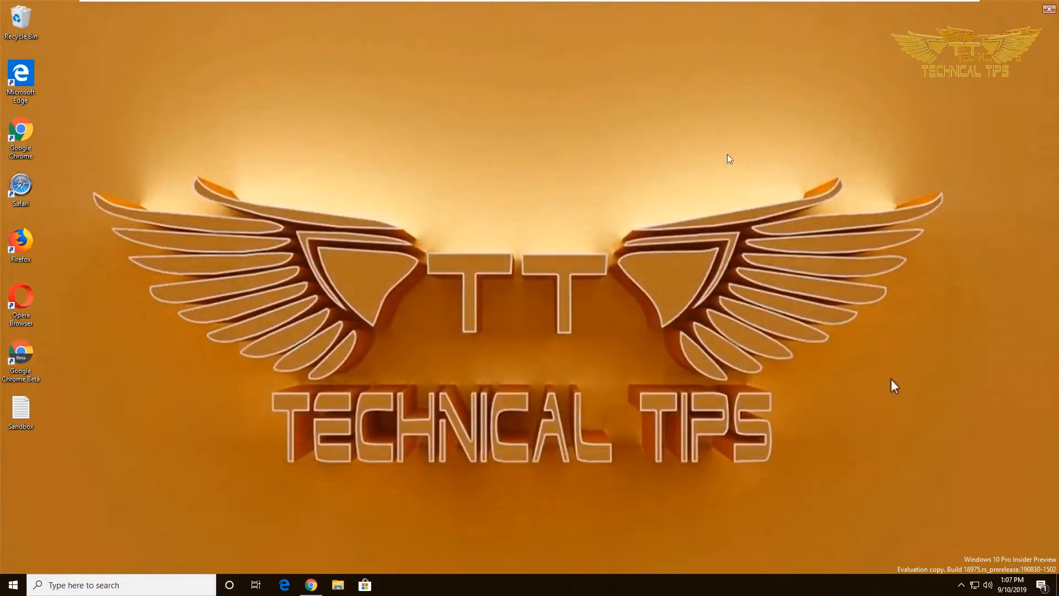
mouse_move(208, 95)
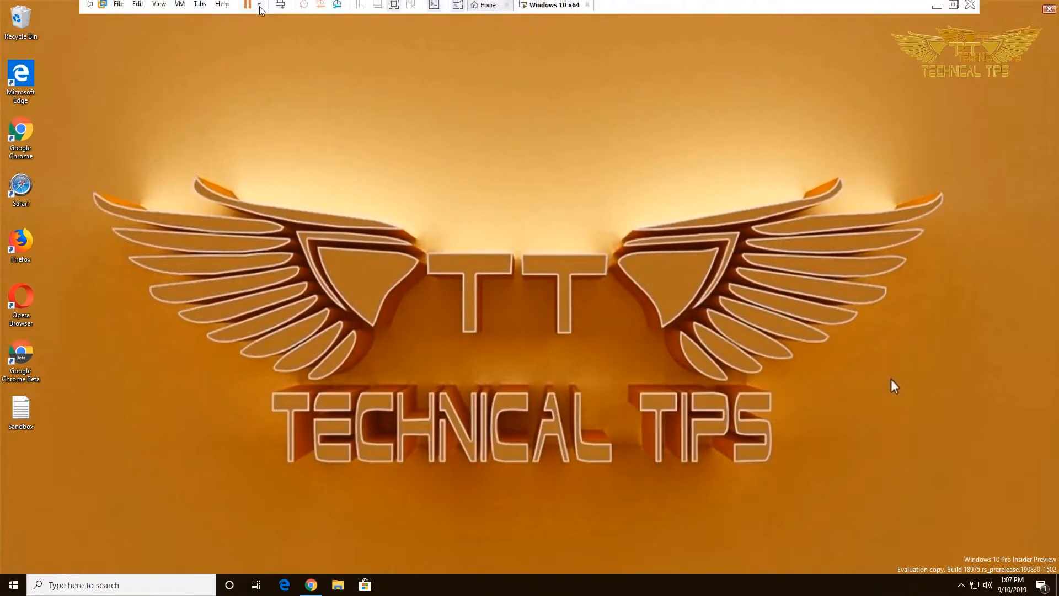
Shut down the running Windows 10 x64 guest from the VMware power options
left_click(258, 7)
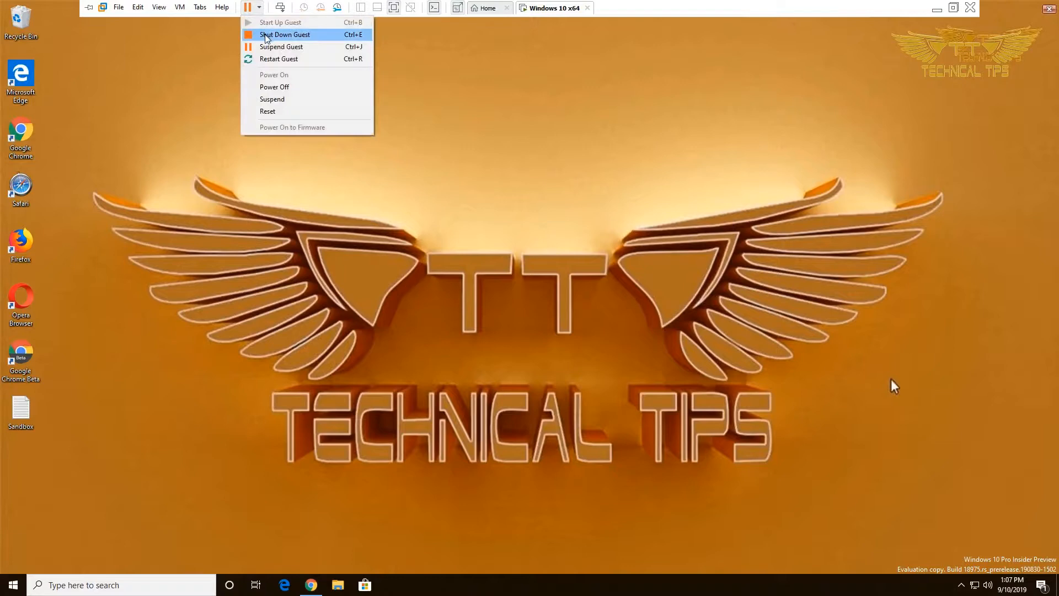
left_click(285, 34)
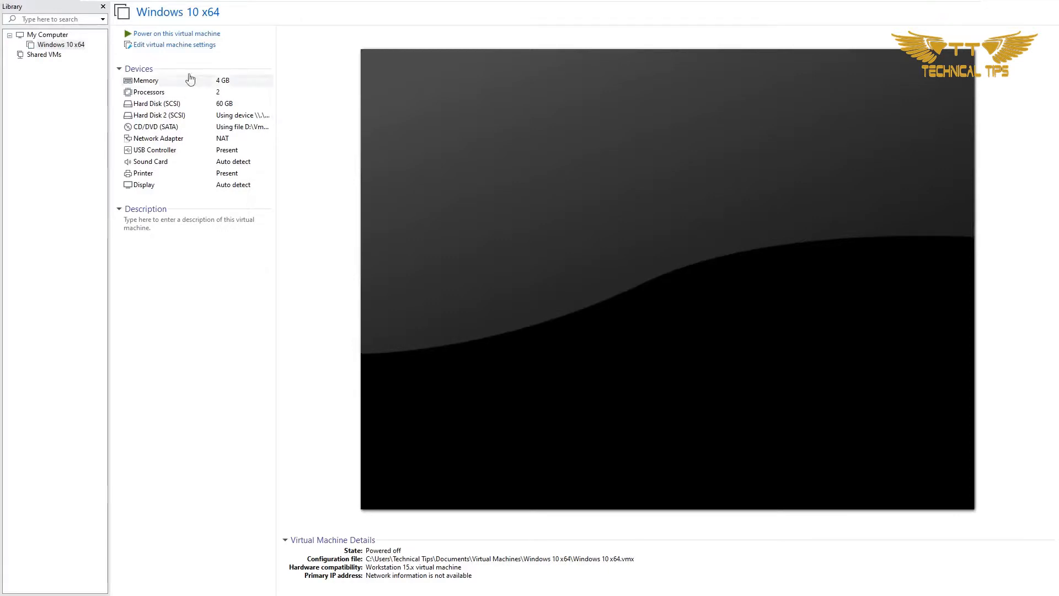
mouse_move(176, 44)
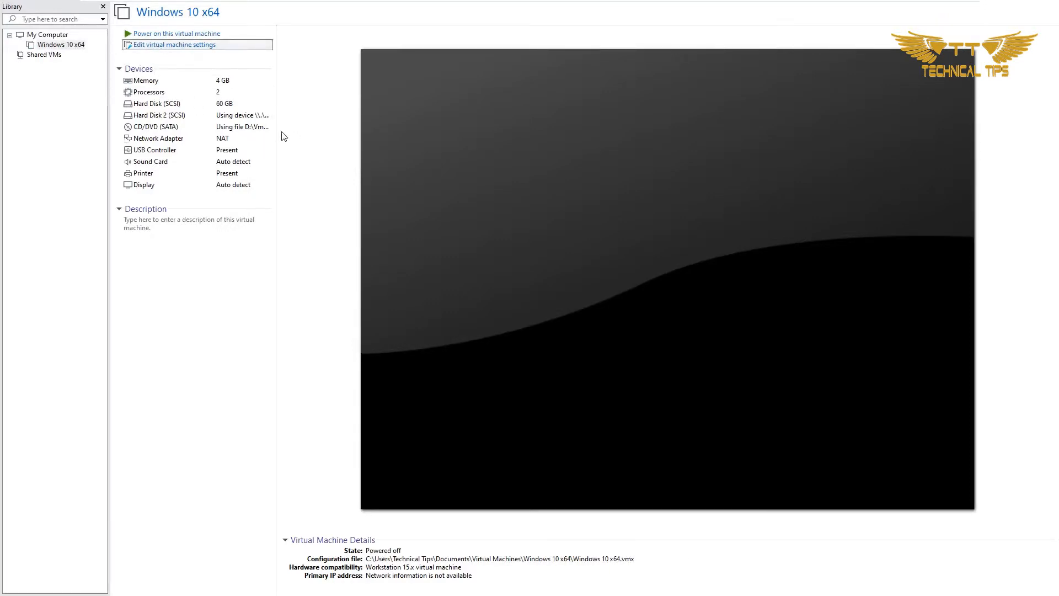
In the VM settings' Processors page, check Virtualize Intel VT-x/EPT or AMD-V/RVI and confirm with OK
left_click(173, 44)
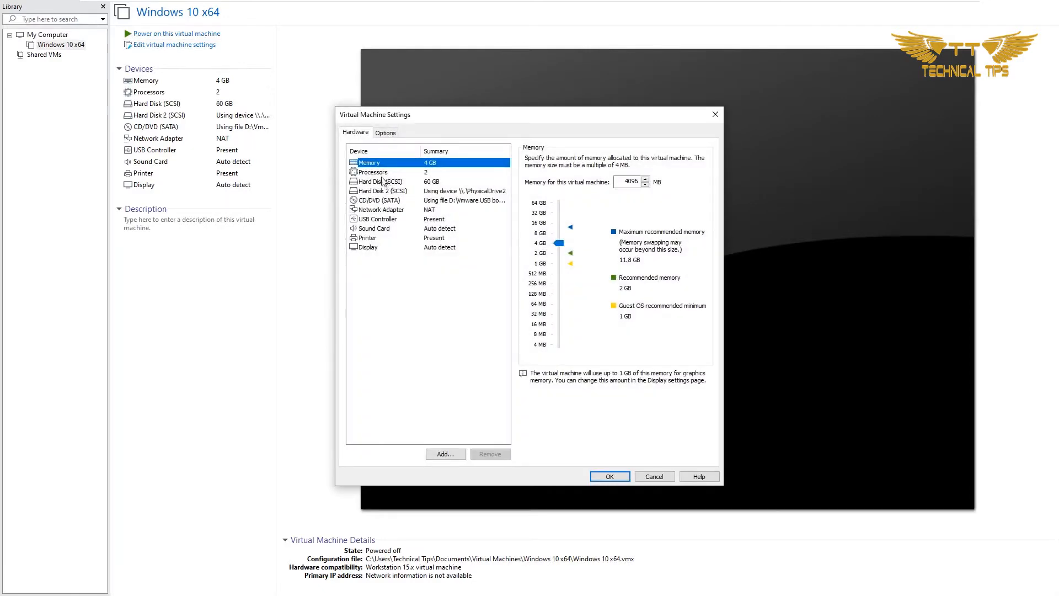
left_click(373, 172)
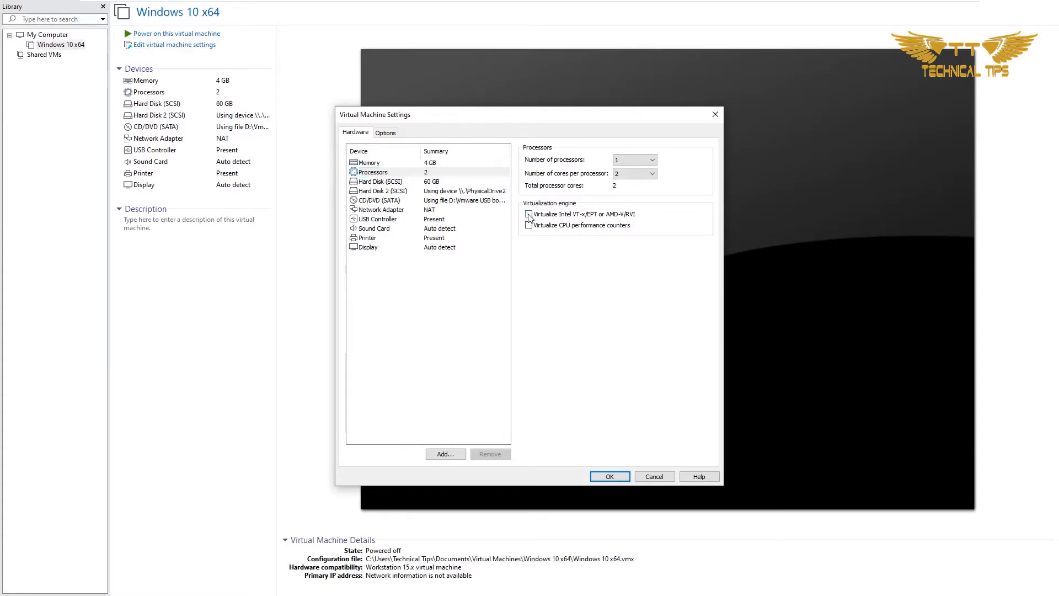
left_click(529, 214)
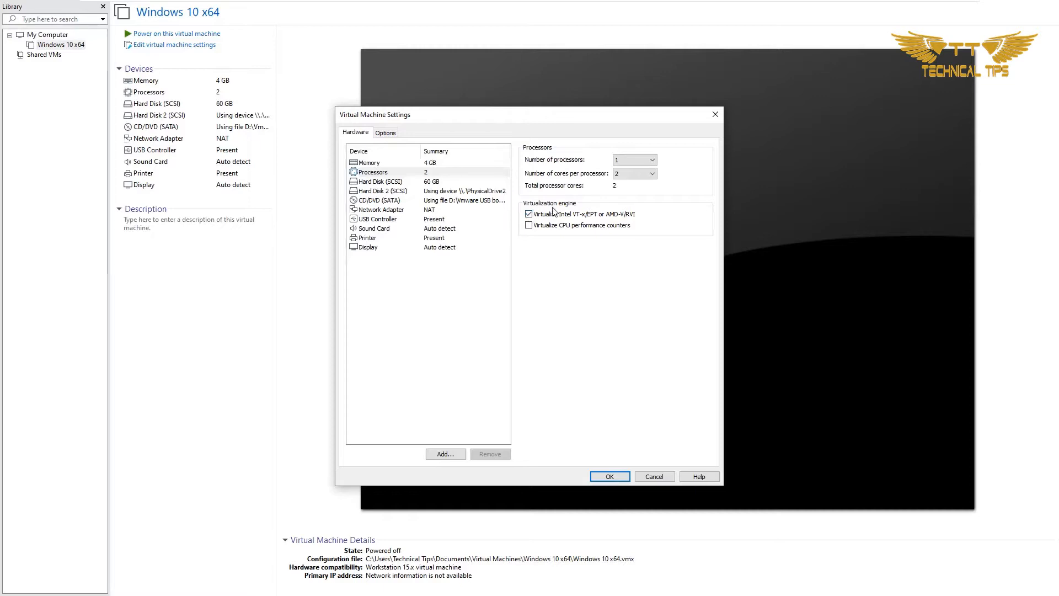
mouse_move(581, 266)
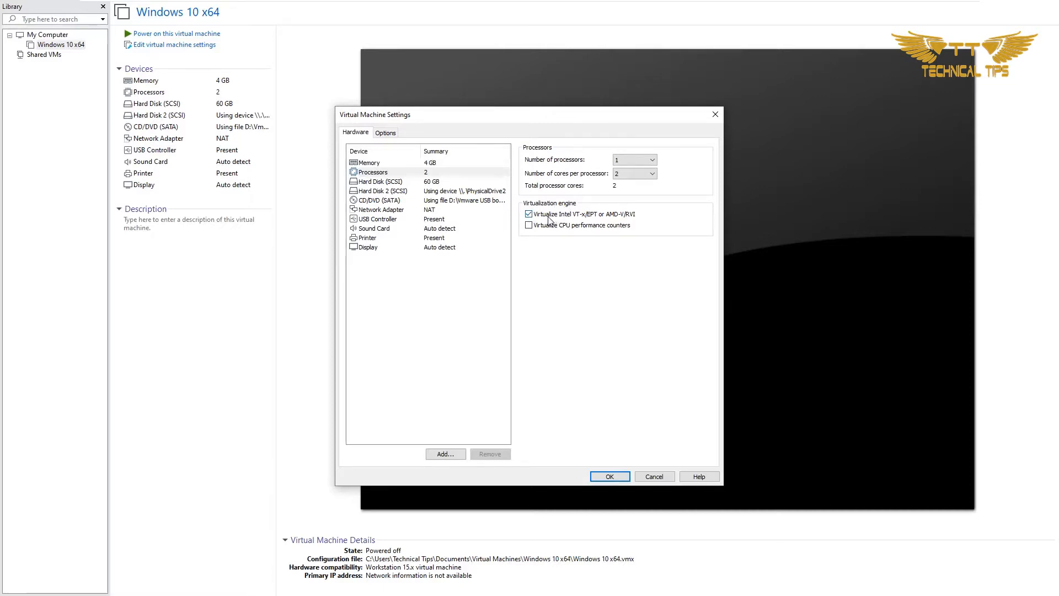
mouse_move(667, 463)
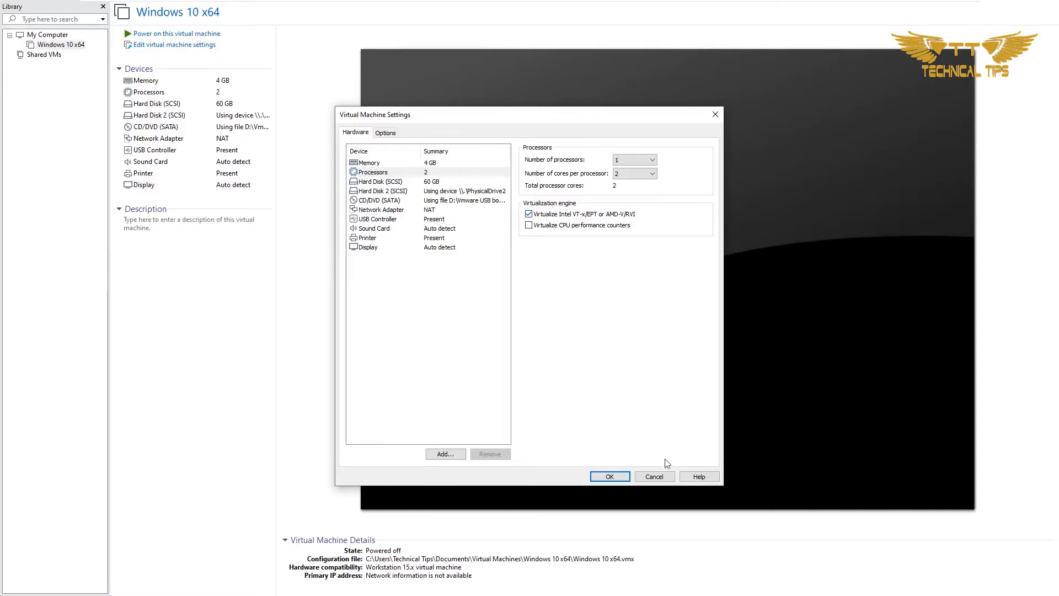
left_click(609, 477)
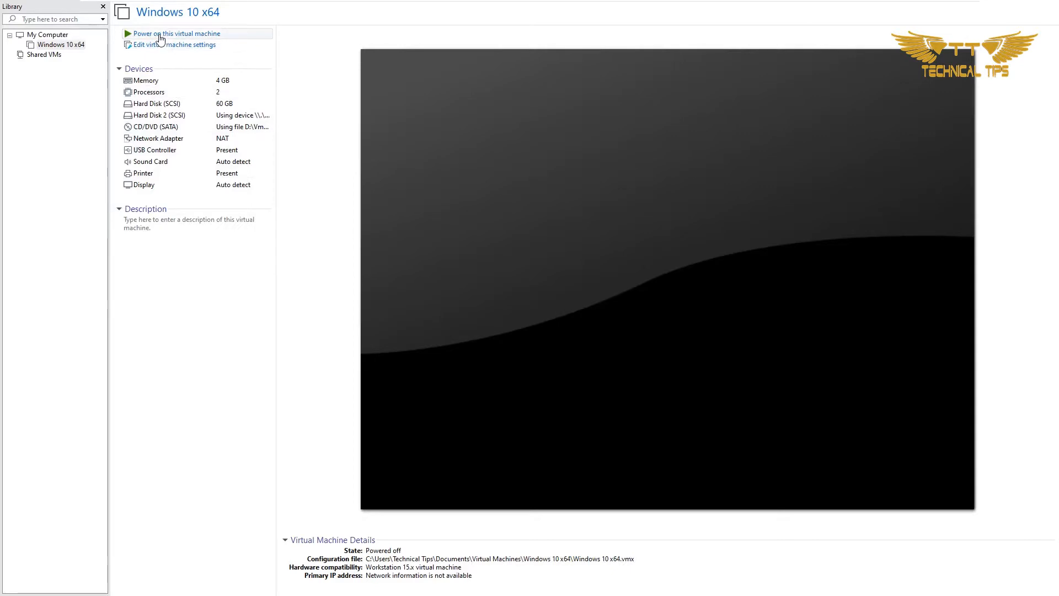
left_click(176, 33)
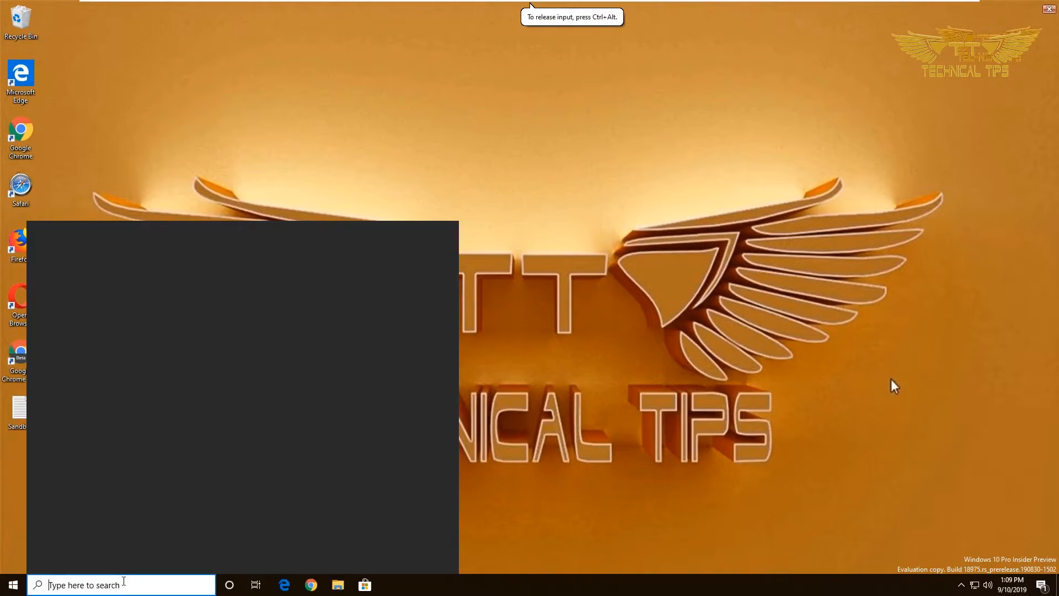
type("turn")
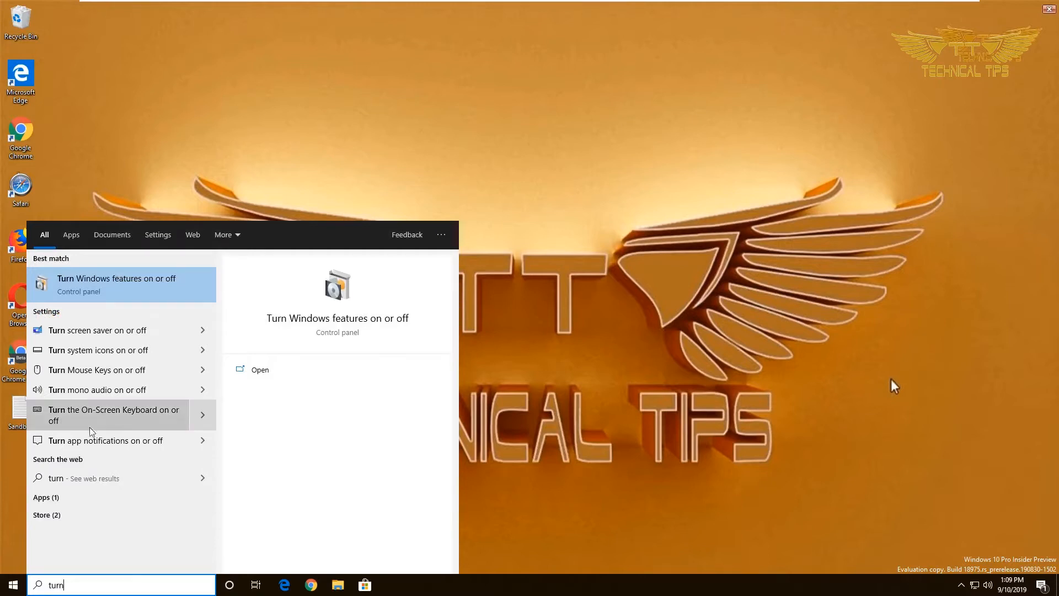
mouse_move(119, 292)
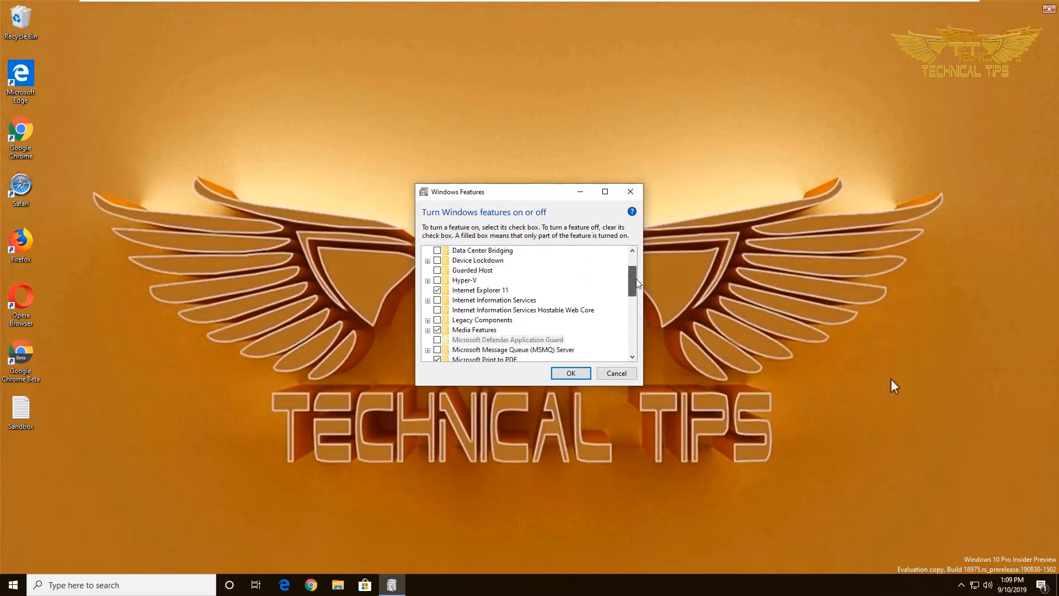
scroll("down", 3)
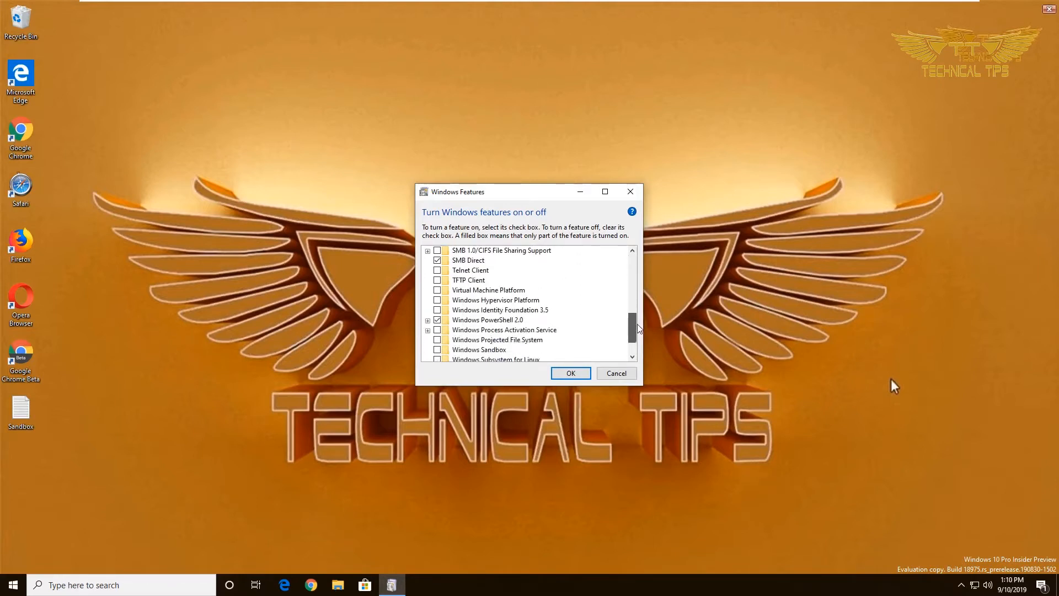
scroll("down", 3)
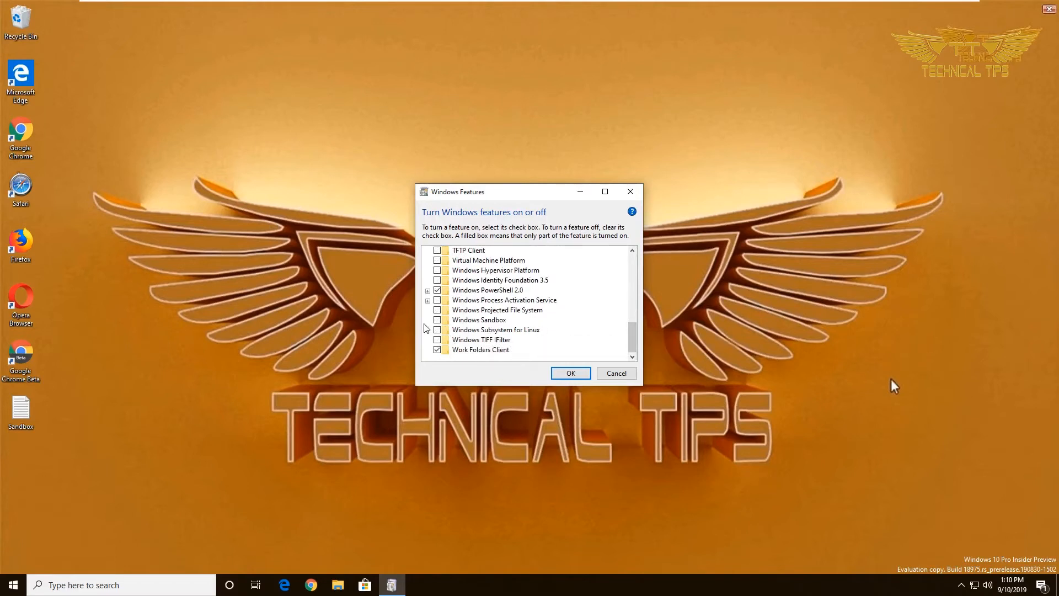
mouse_move(465, 324)
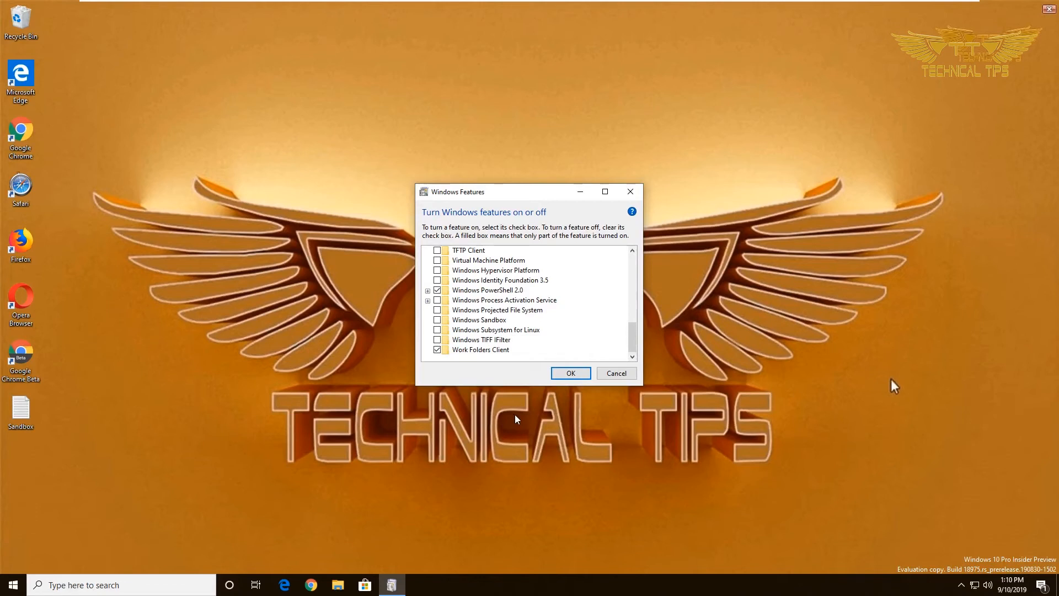
mouse_move(631, 192)
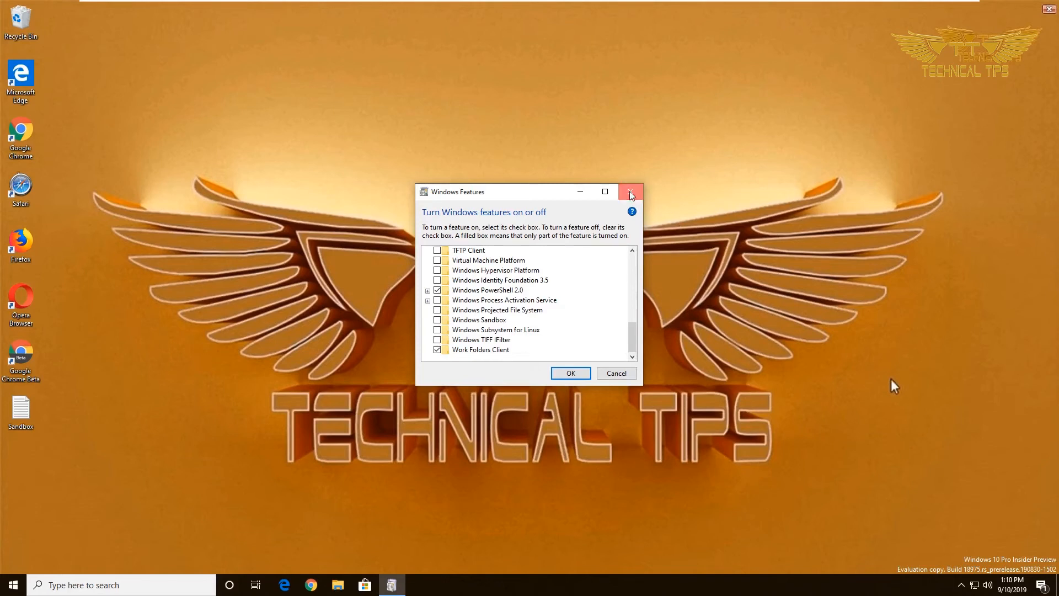
left_click(630, 191)
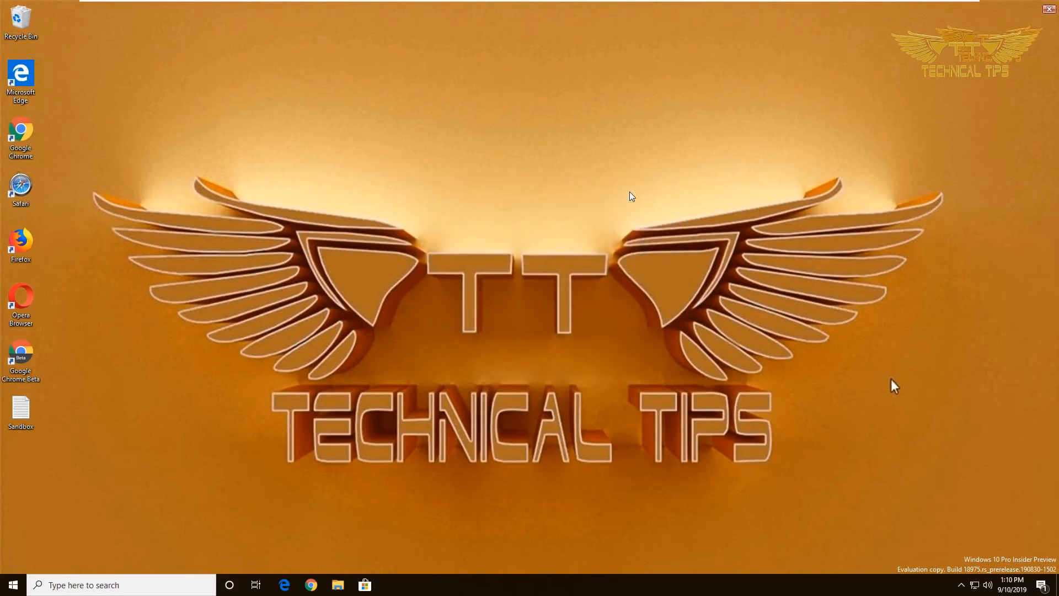